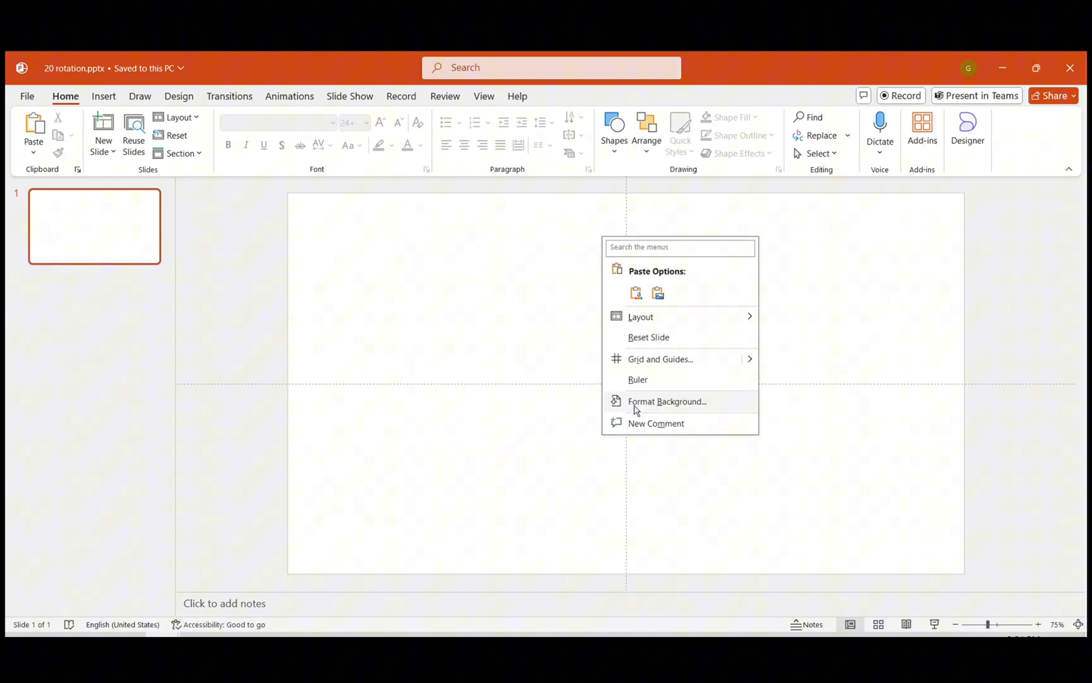
Step: Fill the first slide's background with the photo of a truck towing a rocket engine
left_click(666, 401)
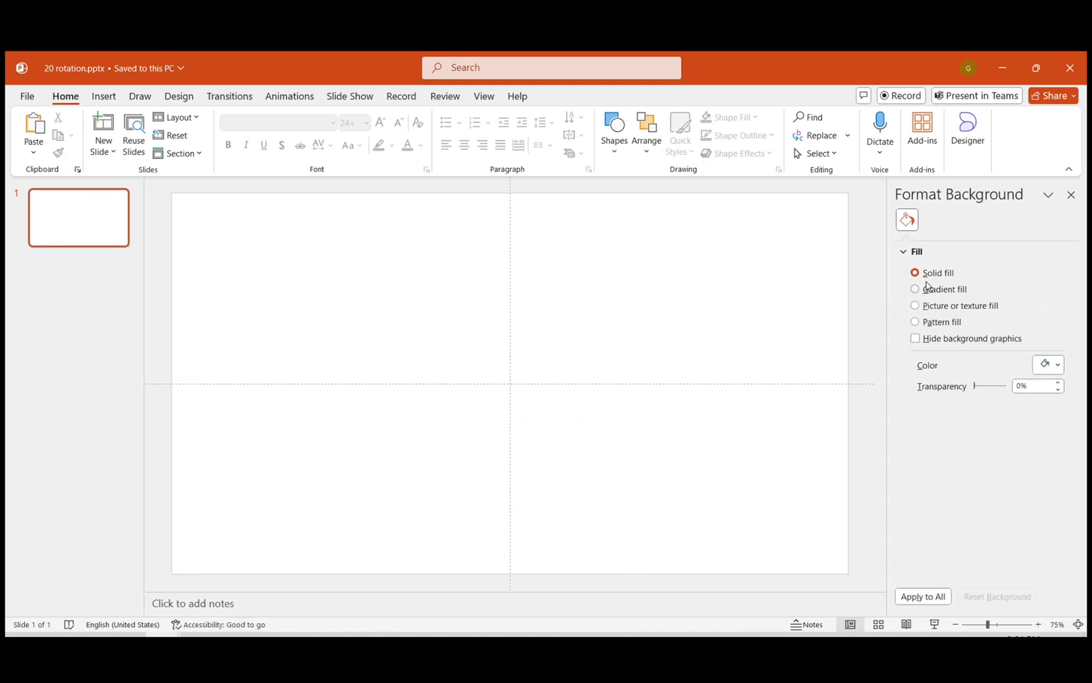
left_click(915, 304)
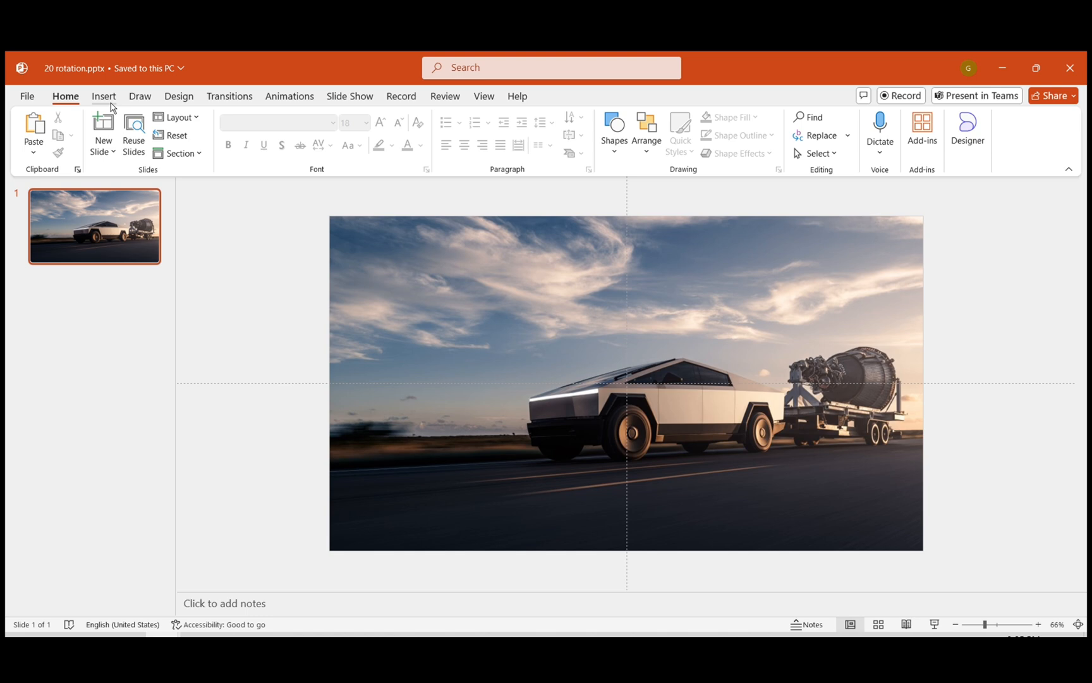
Step: Draw a rectangle over the left half and give it a light blue gradient fill
left_click(103, 96)
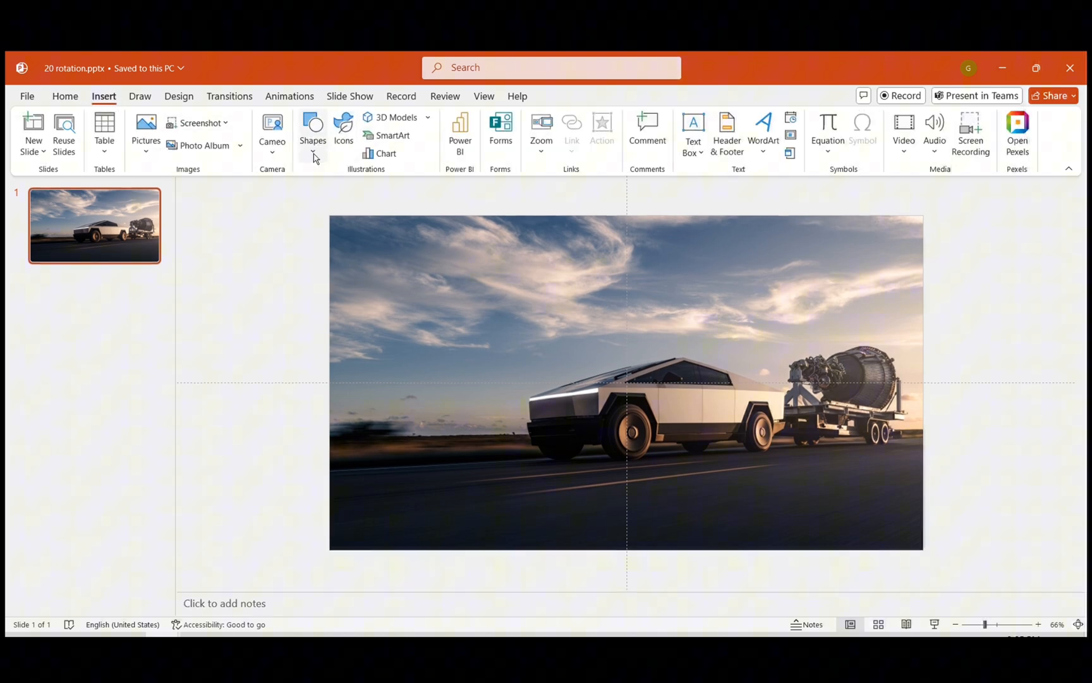
left_click(312, 129)
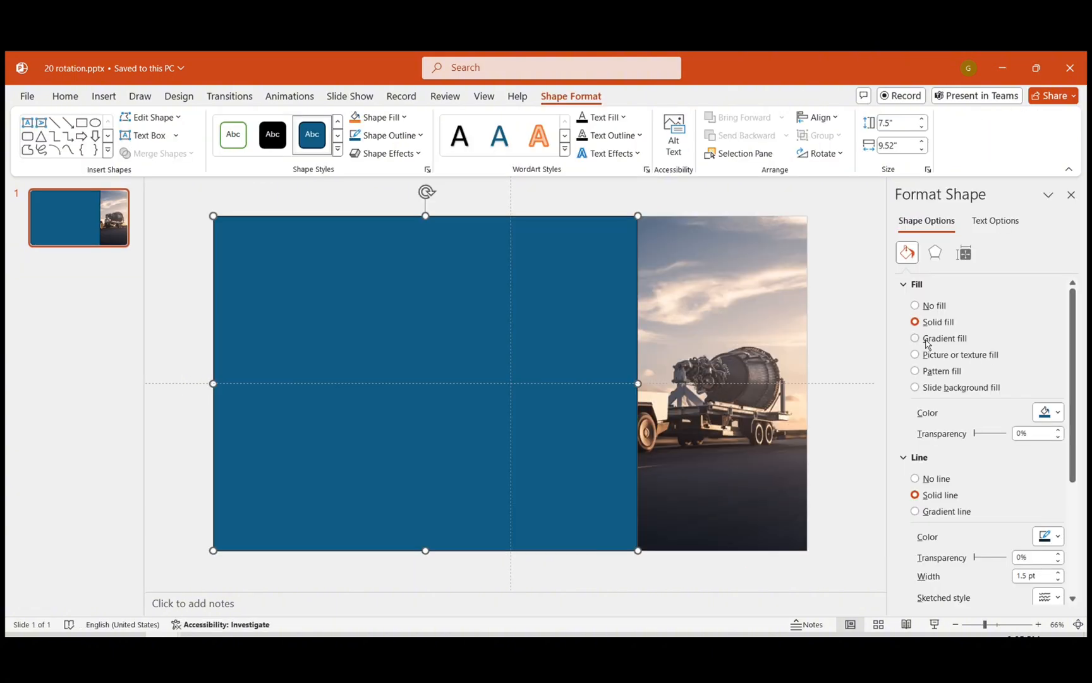
left_click(914, 338)
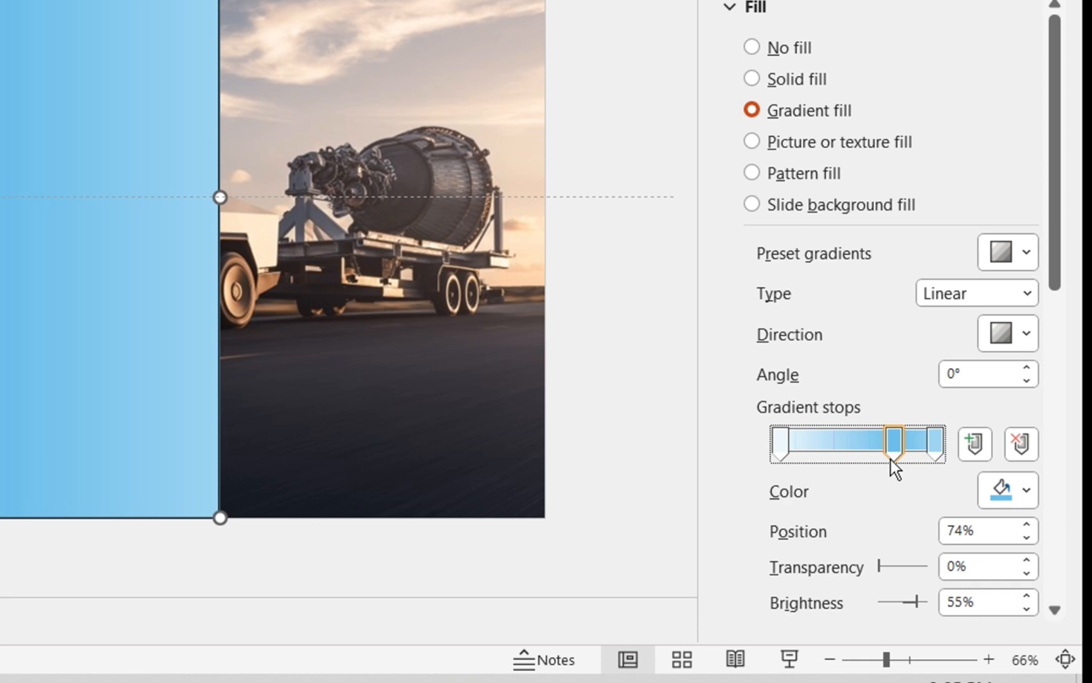
left_click(1023, 490)
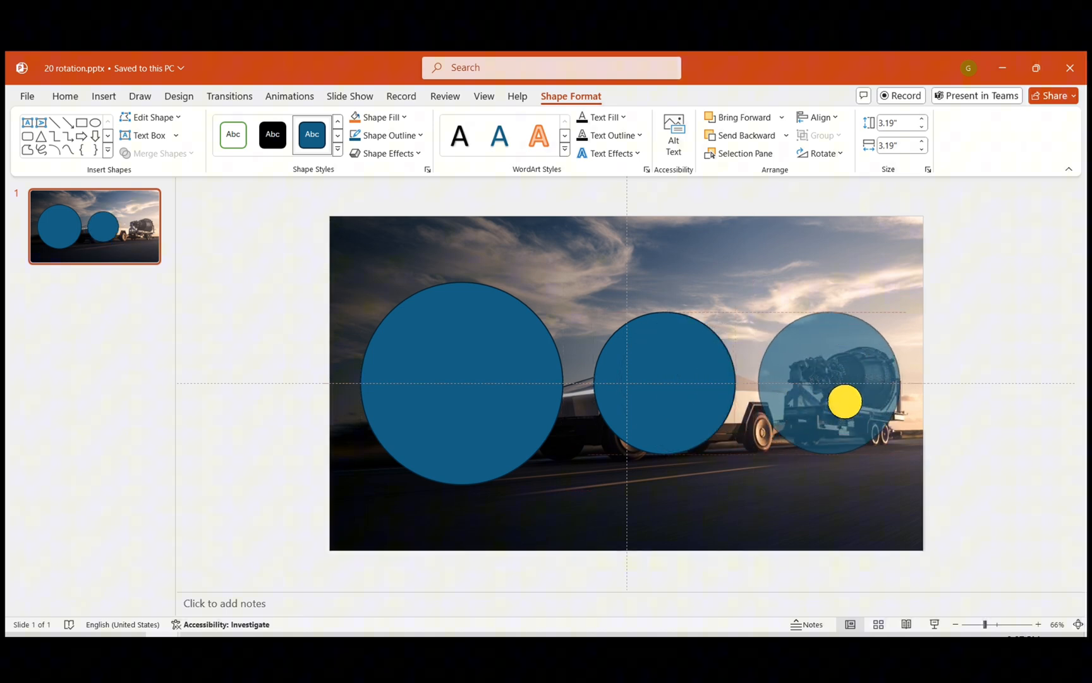
Step: Centre the three circles over the rocket engine with slide-background fill and soft shadows
left_click_drag(845, 401, 828, 371)
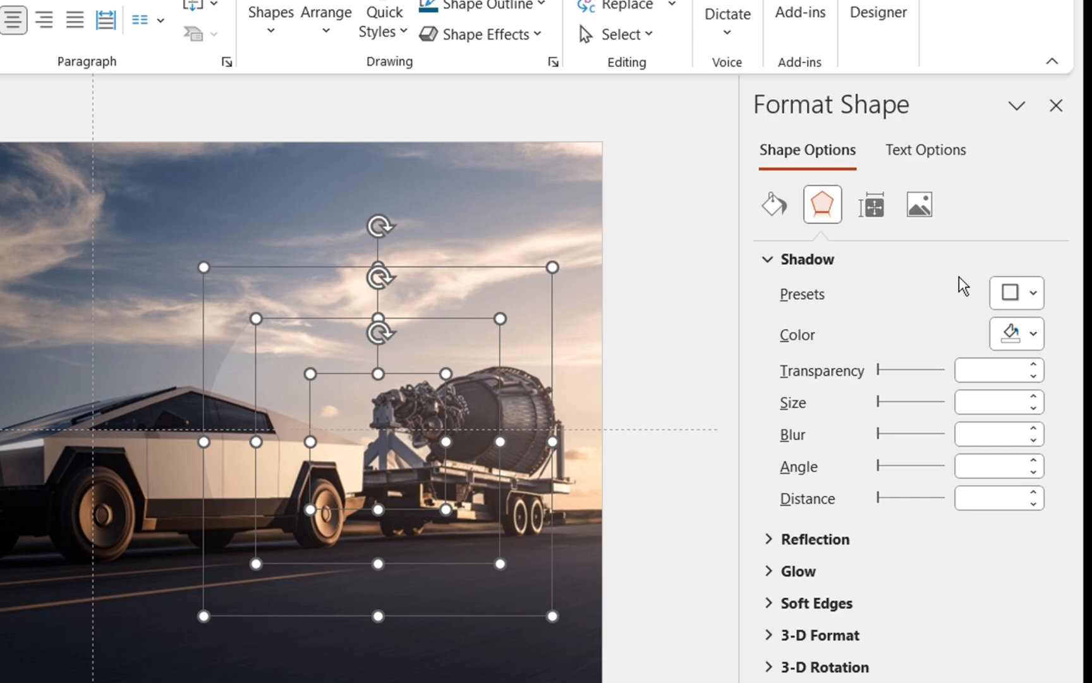
left_click(1017, 292)
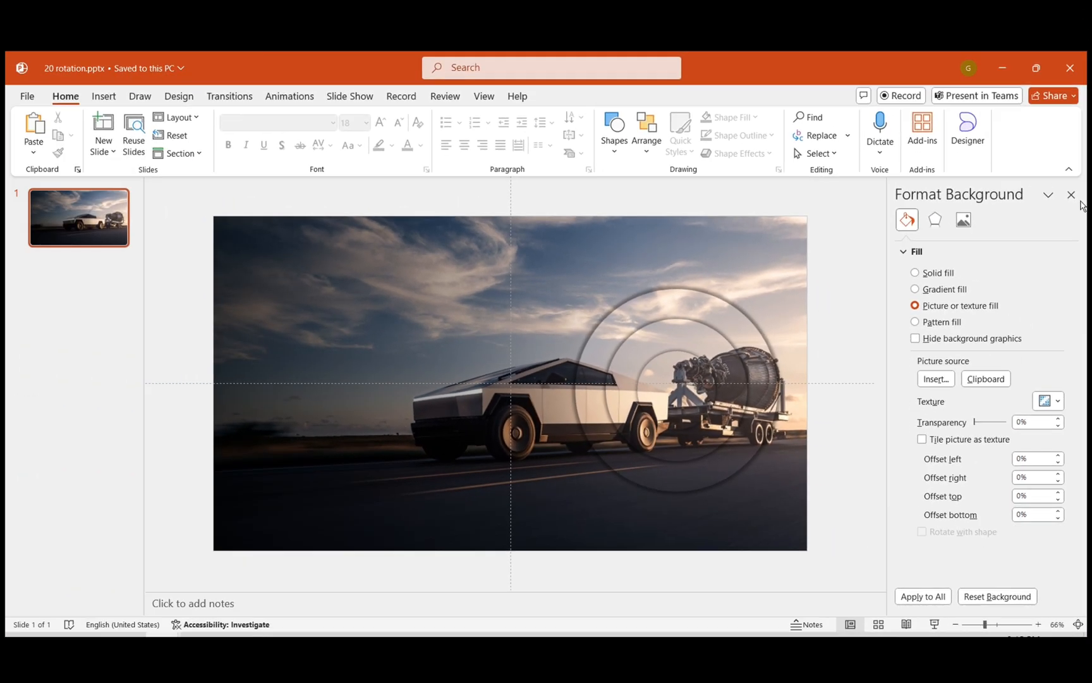
Step: Duplicate the slide and give the copy an aerial waterfall-and-river photo background
left_click(1071, 195)
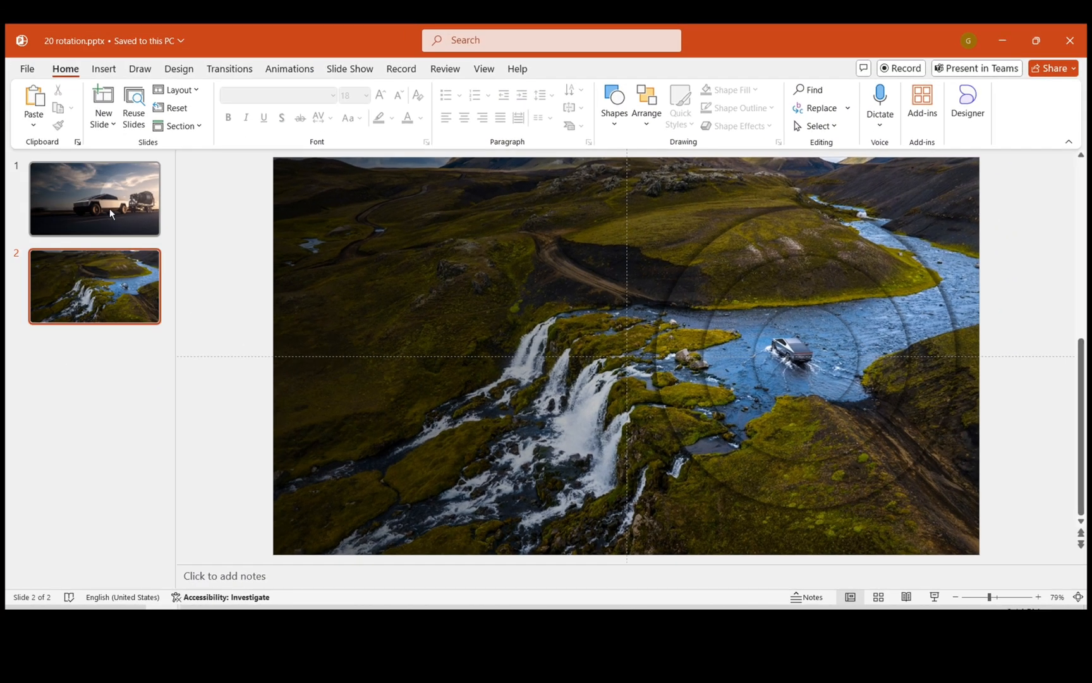
Step: Apply the Morph transition starting from the first slide
left_click(94, 197)
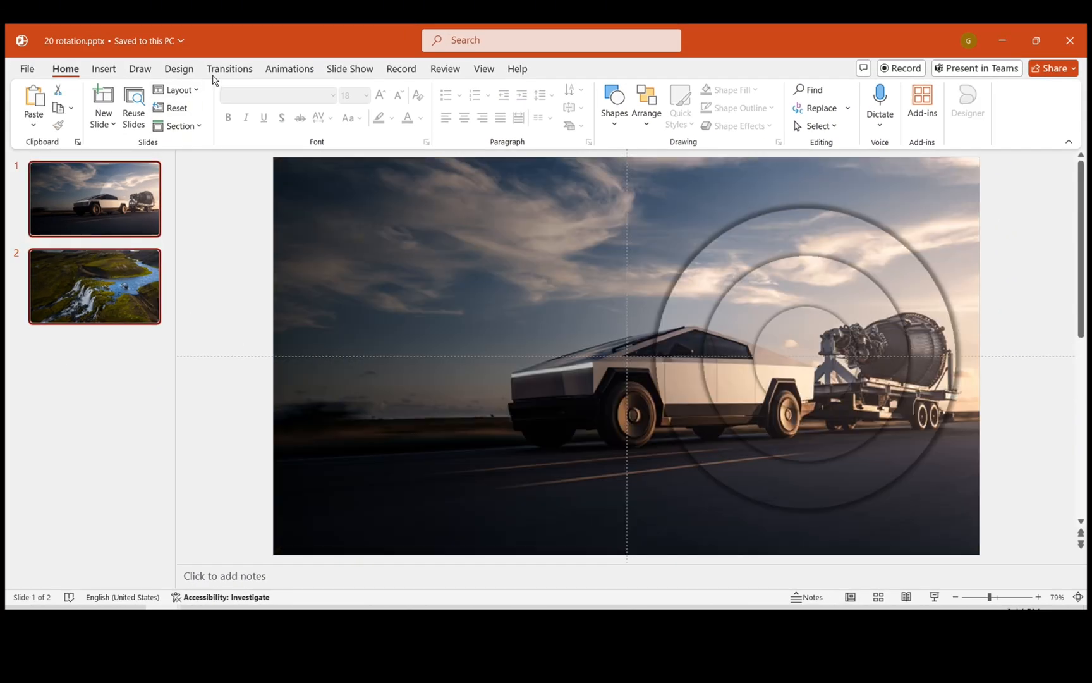
left_click(229, 68)
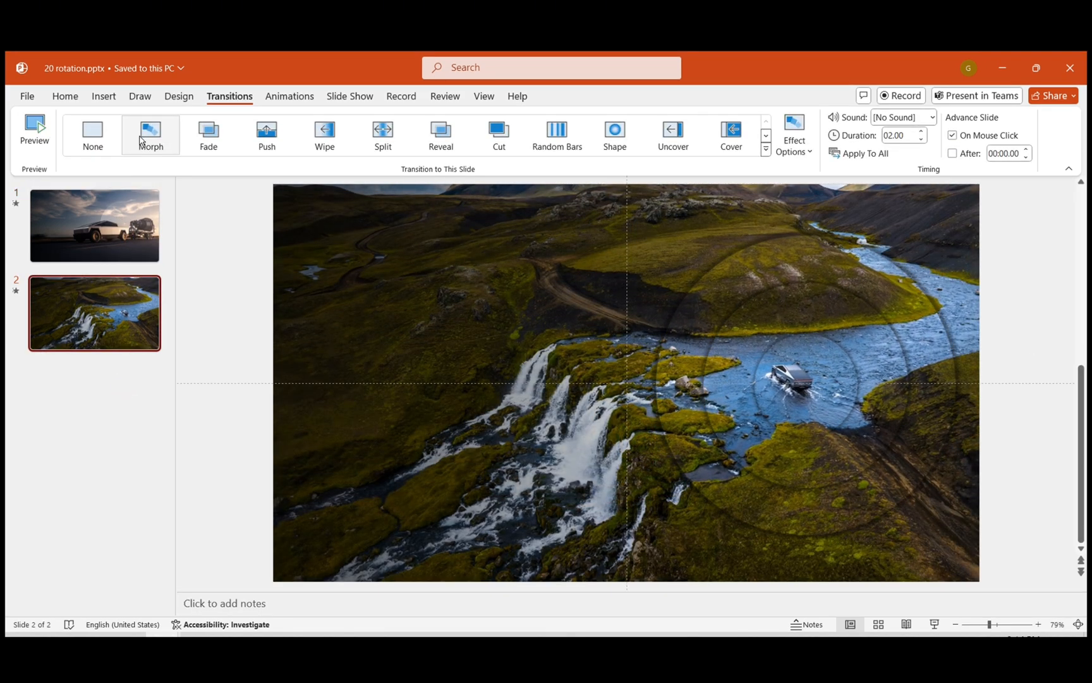
left_click(94, 225)
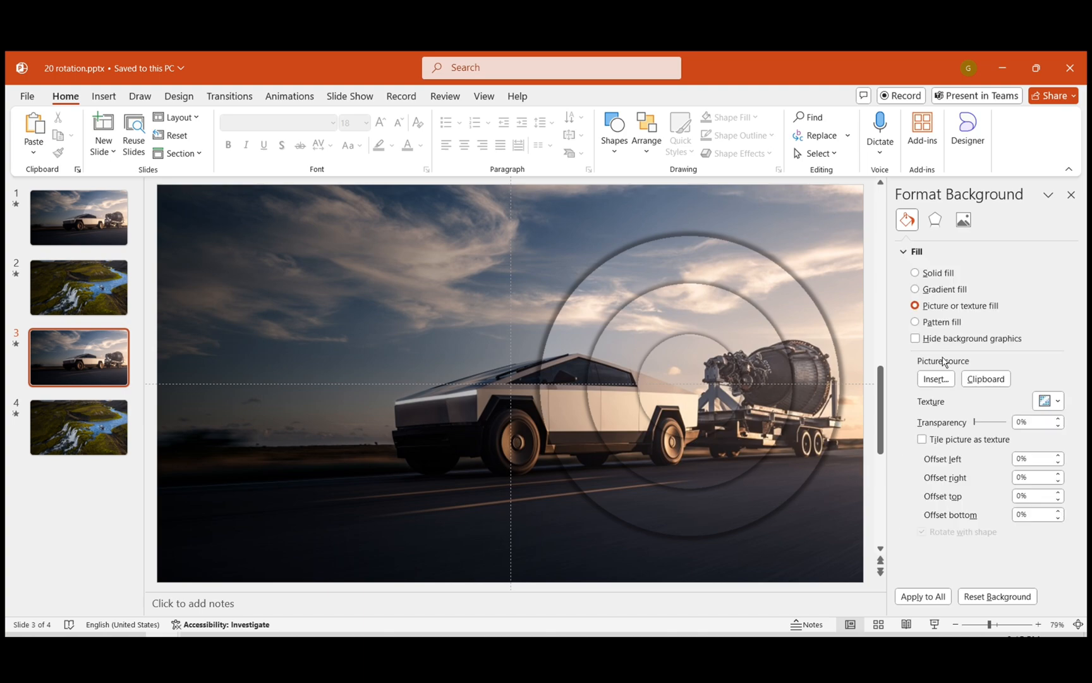
Step: Set slide 3's background to a distant truck at dusk and slide 4's to cracked blue ice
left_click(78, 427)
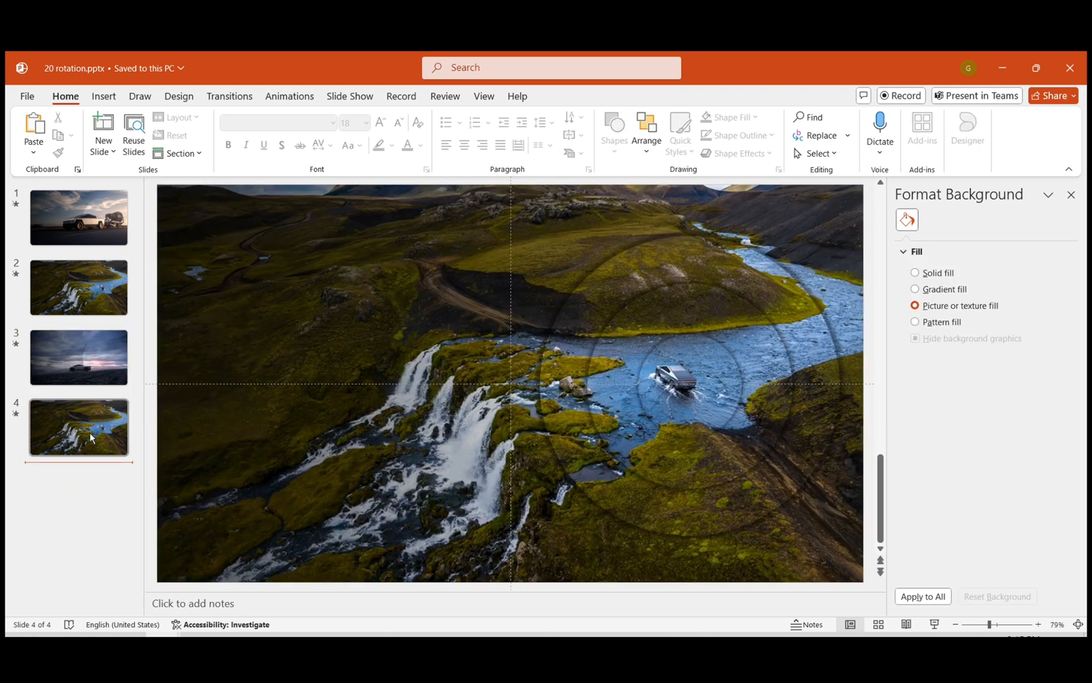
left_click(963, 220)
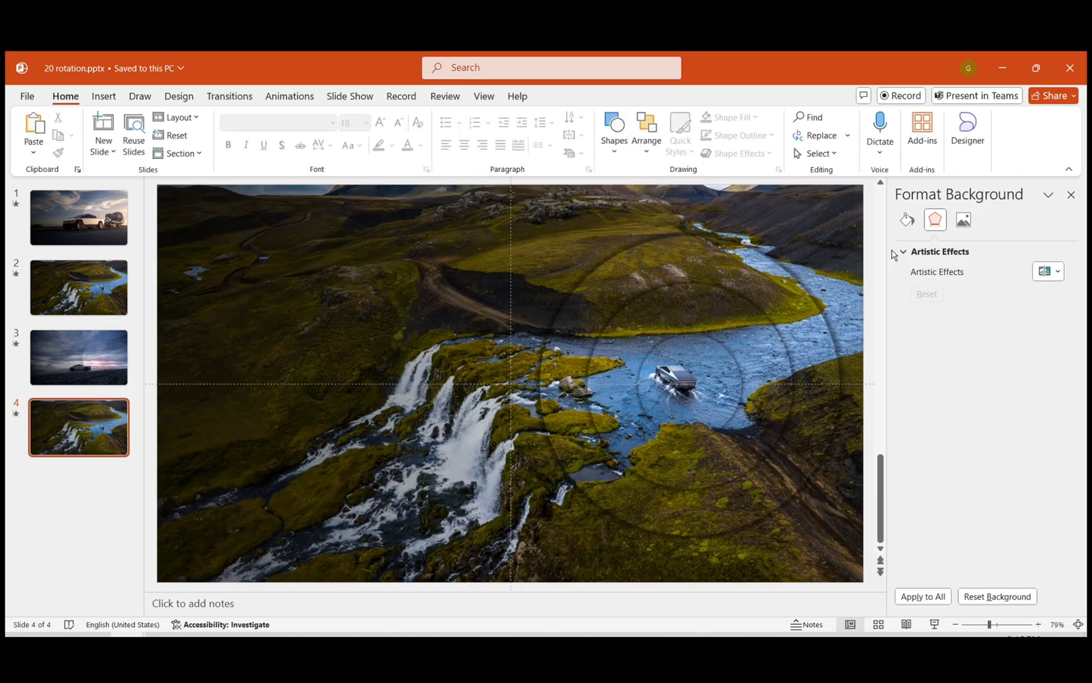
left_click(906, 220)
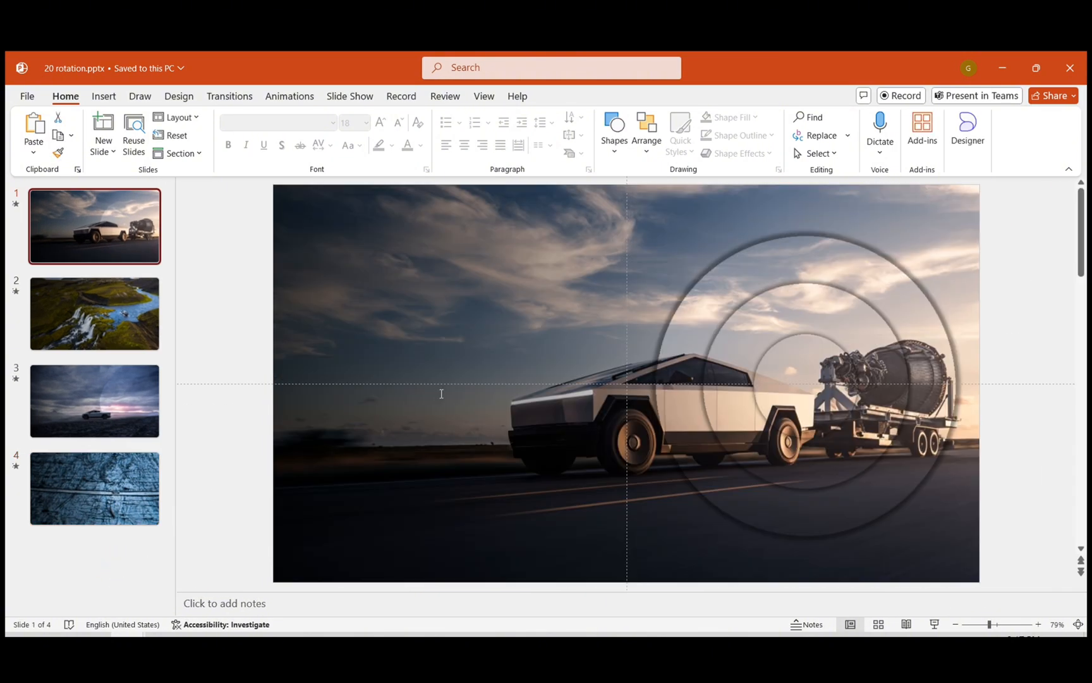
Step: Paste the title, body text and button block onto each of the four slides
left_click(94, 312)
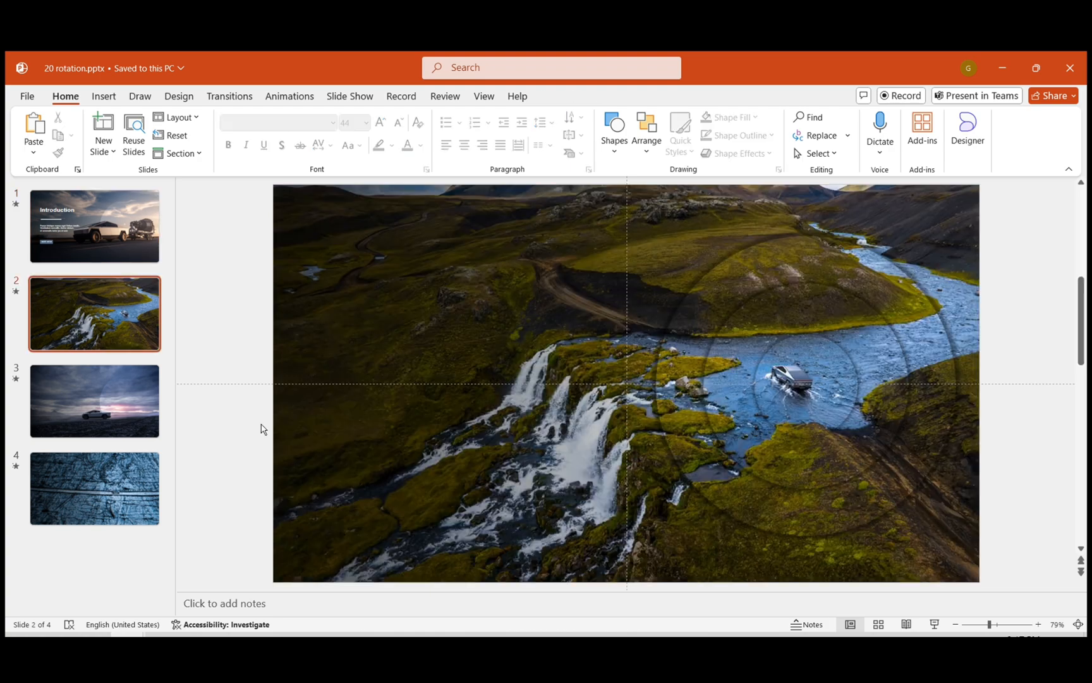
left_click(94, 401)
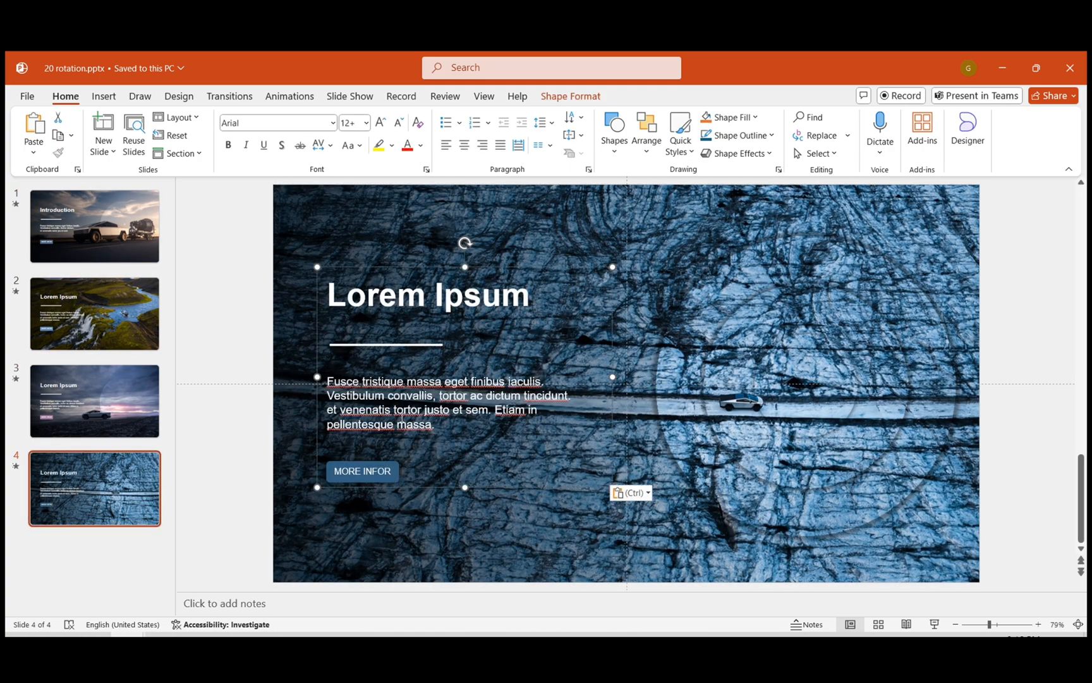
left_click(94, 314)
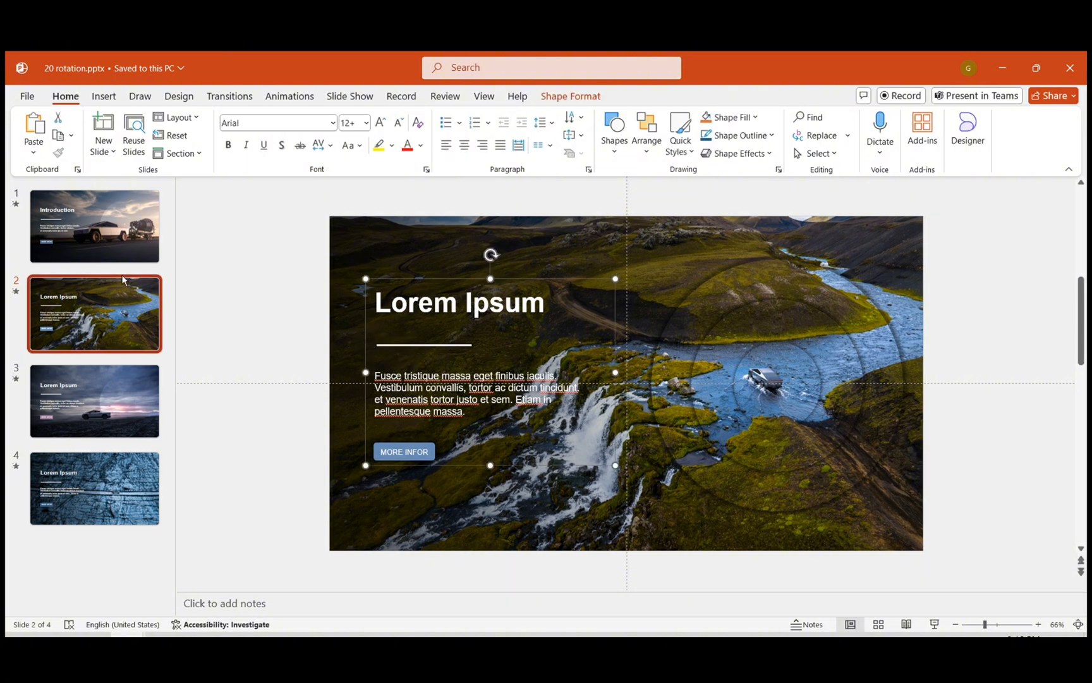
left_click(94, 226)
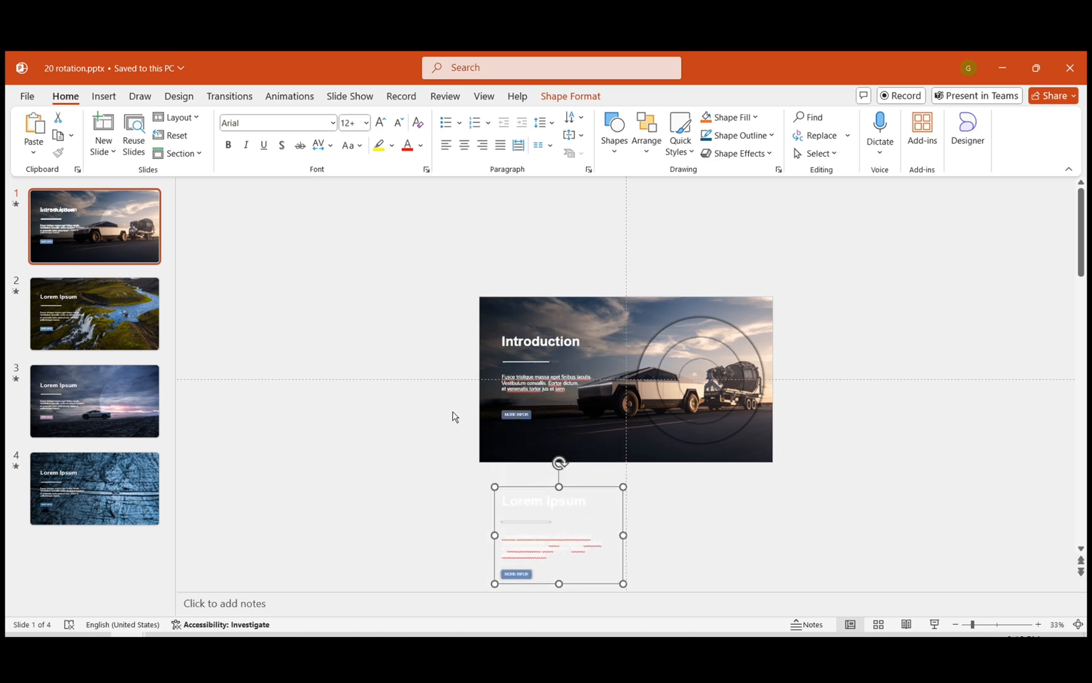
left_click(93, 314)
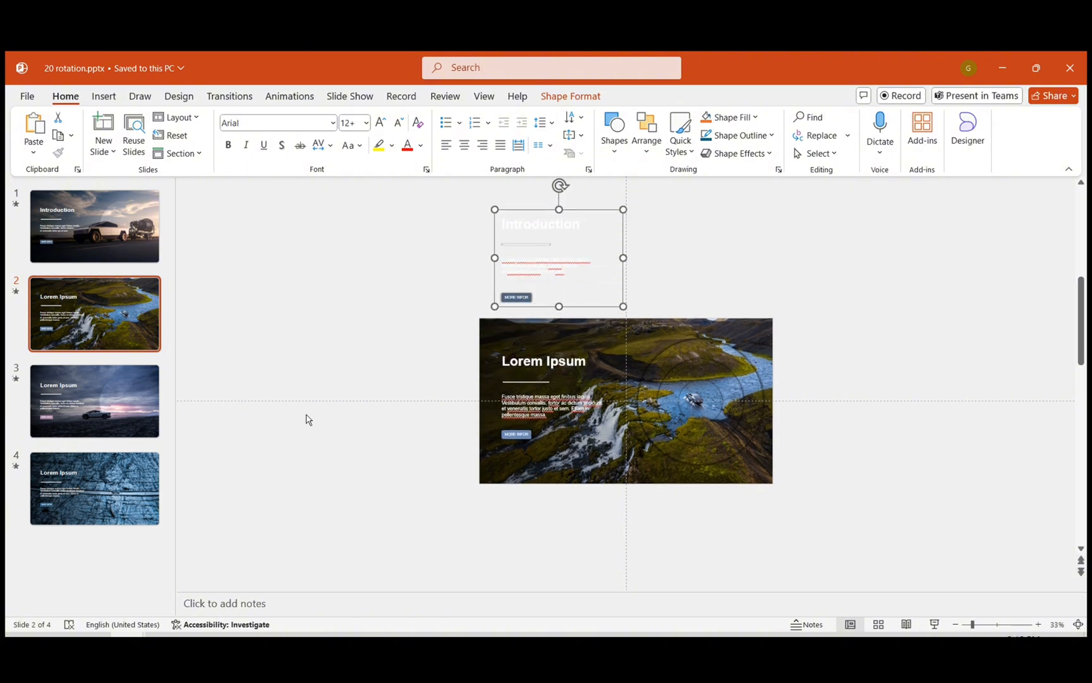
left_click(93, 401)
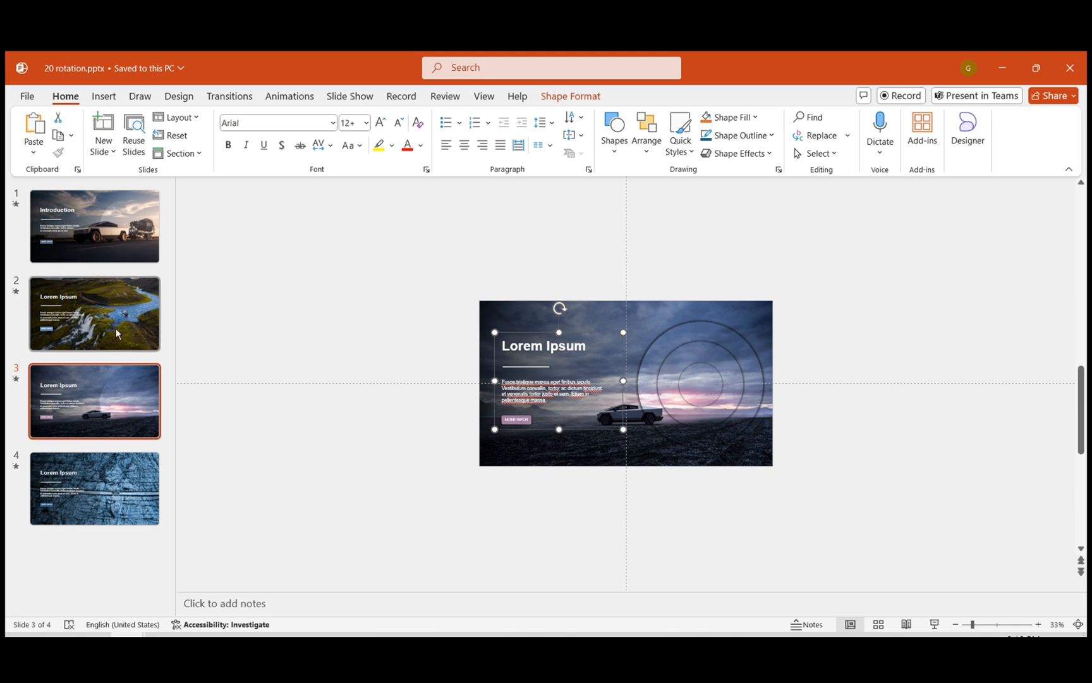
Step: Place offstage copies of the text block above and below the slides, aligned with the main text
left_click(93, 313)
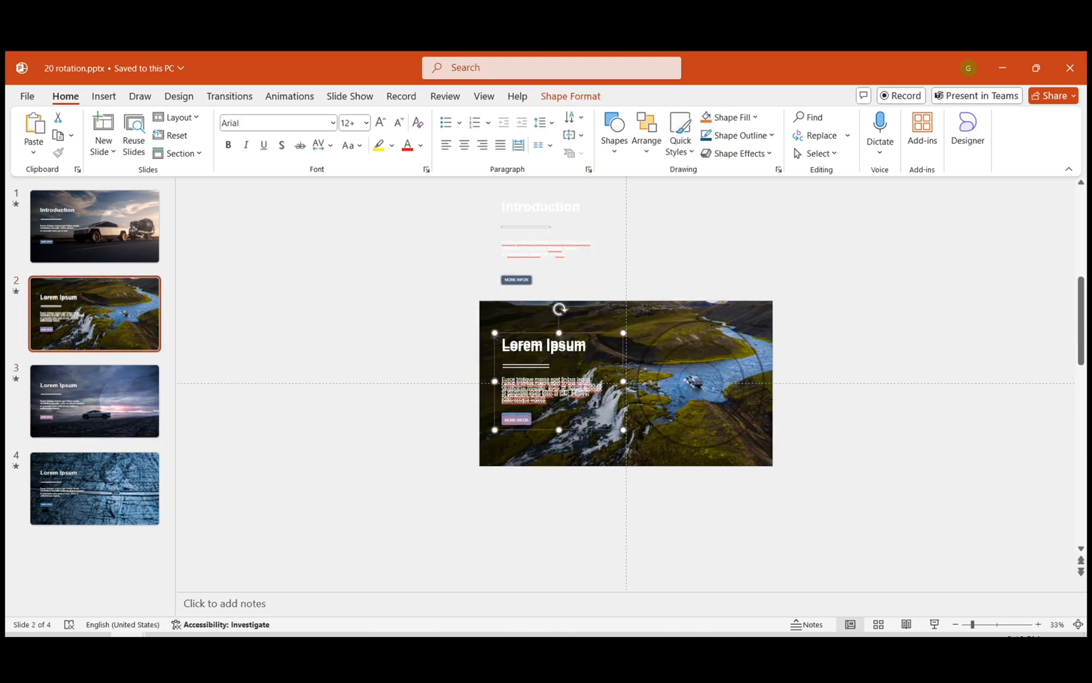
left_click_drag(558, 381, 558, 521)
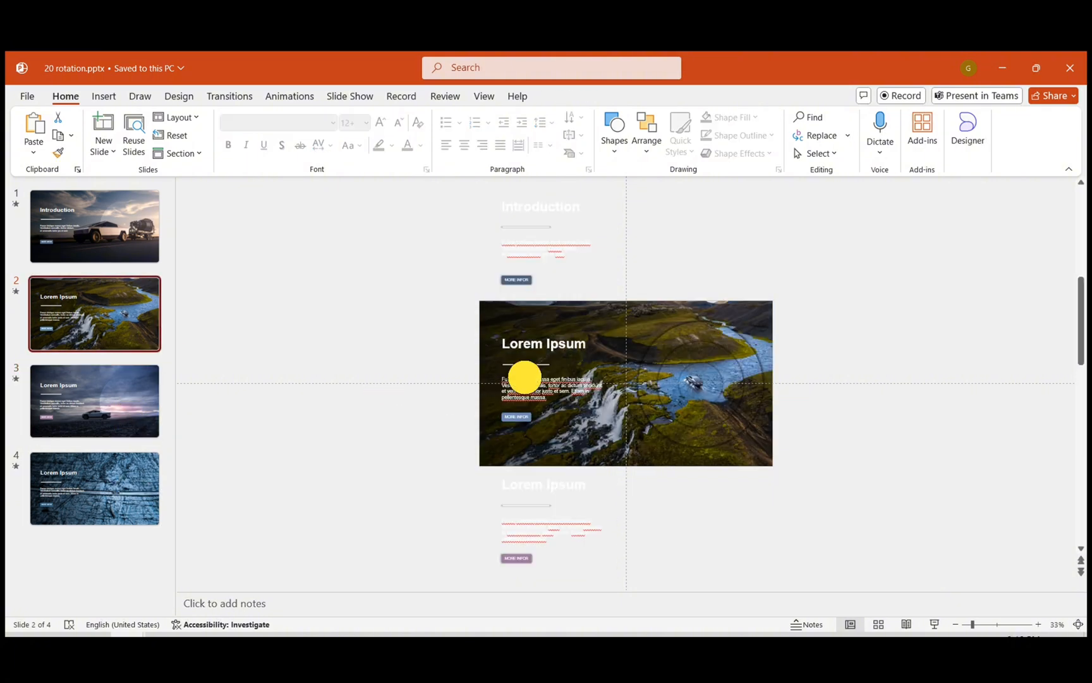
left_click(93, 400)
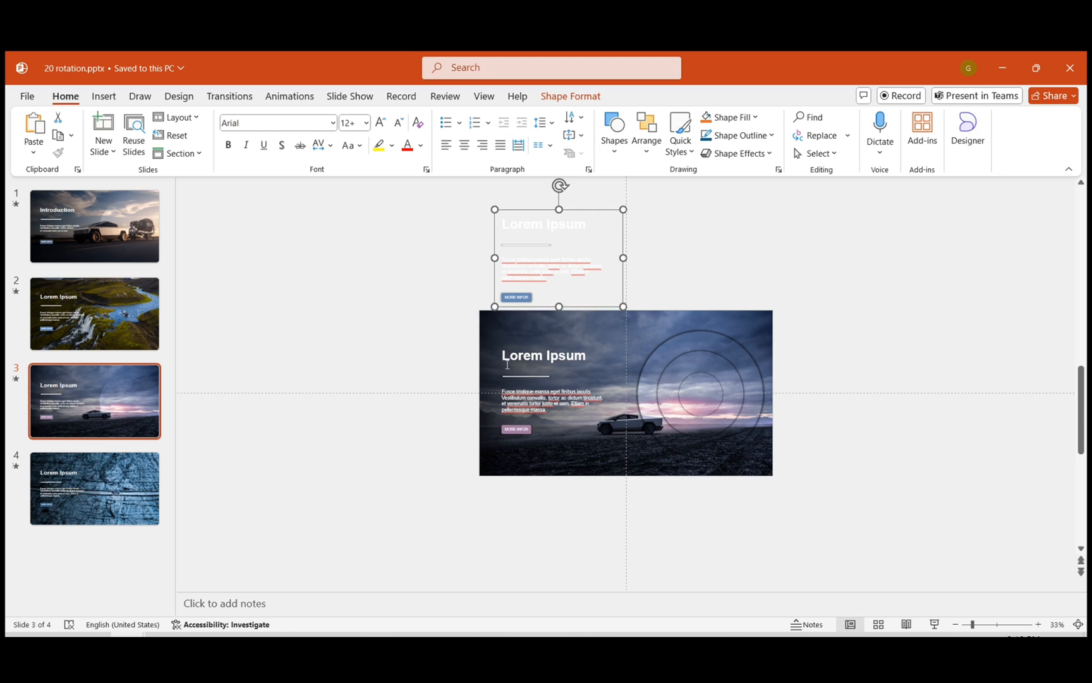
left_click(93, 488)
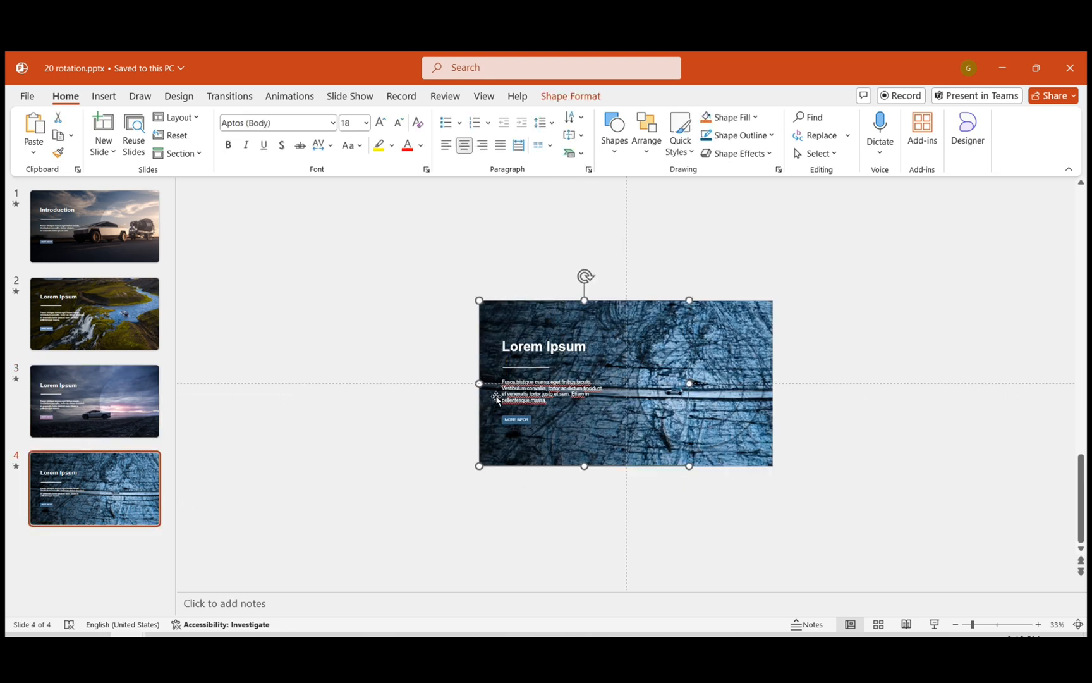
left_click(93, 401)
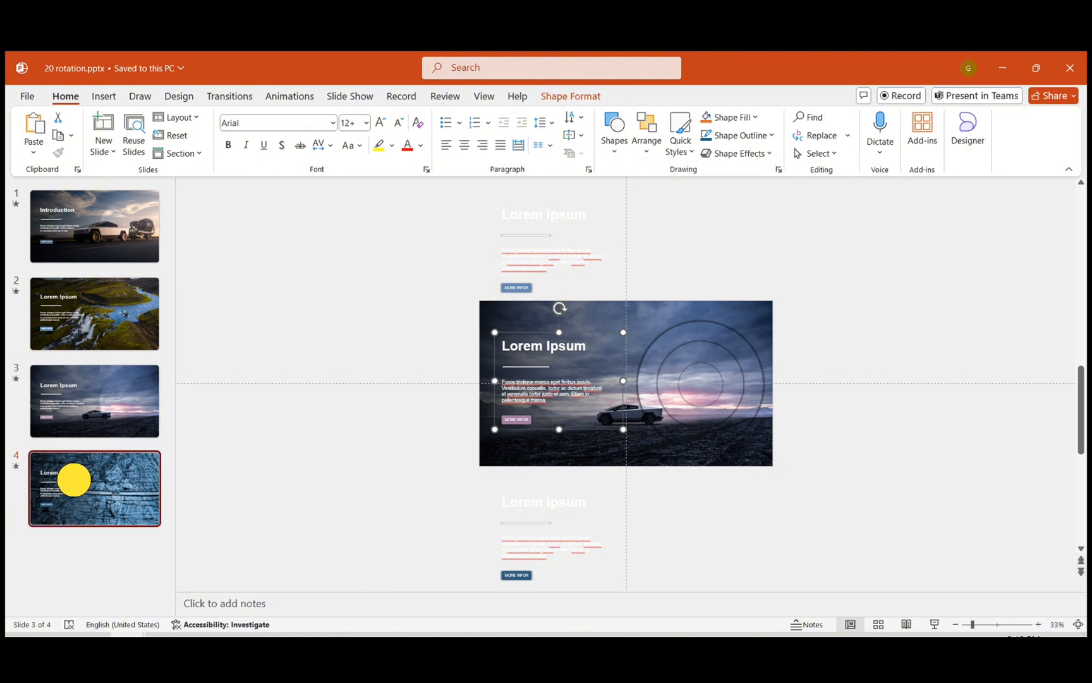
Step: Select all four slides and assign the wind-up2-106350.wav transition sound
left_click(938, 118)
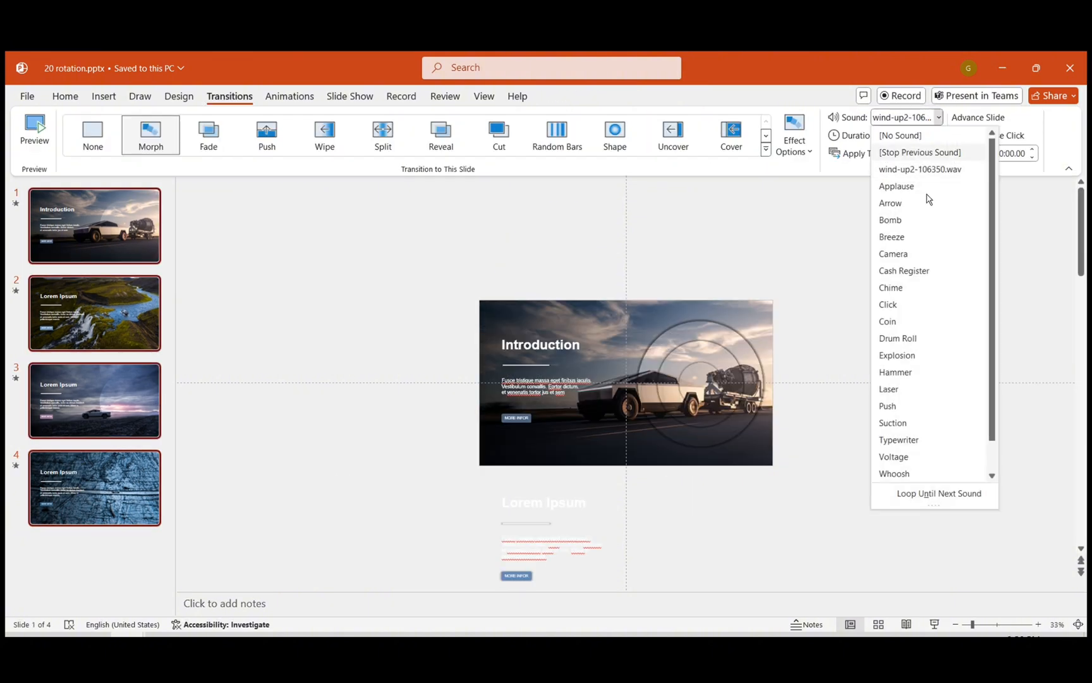
scroll("down", 3)
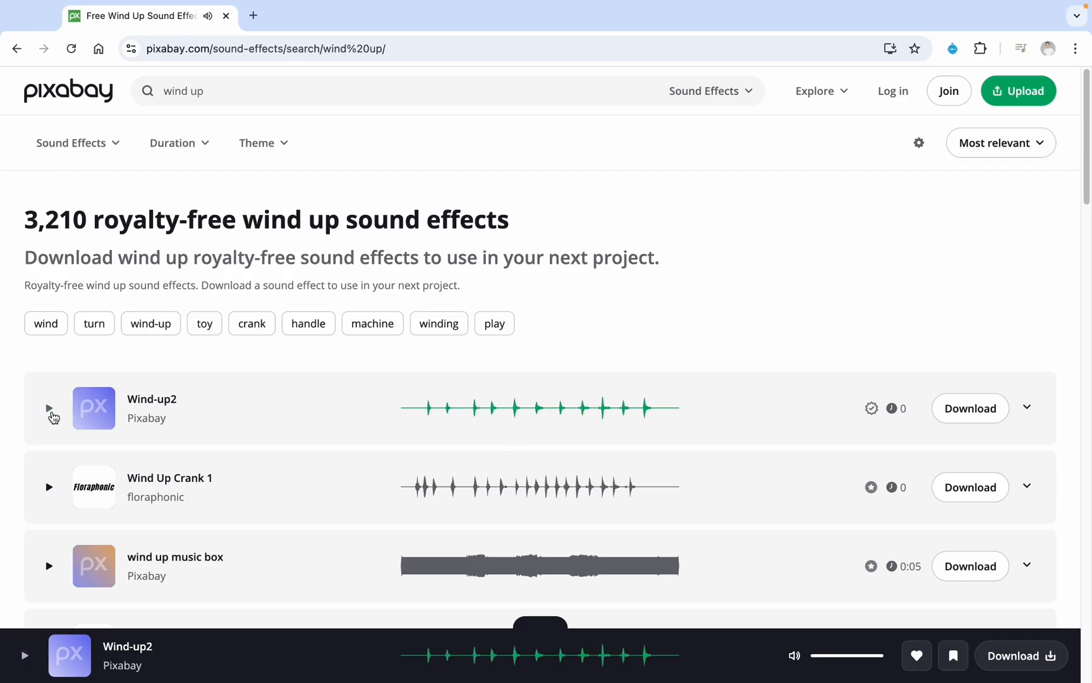
mouse_move(971, 397)
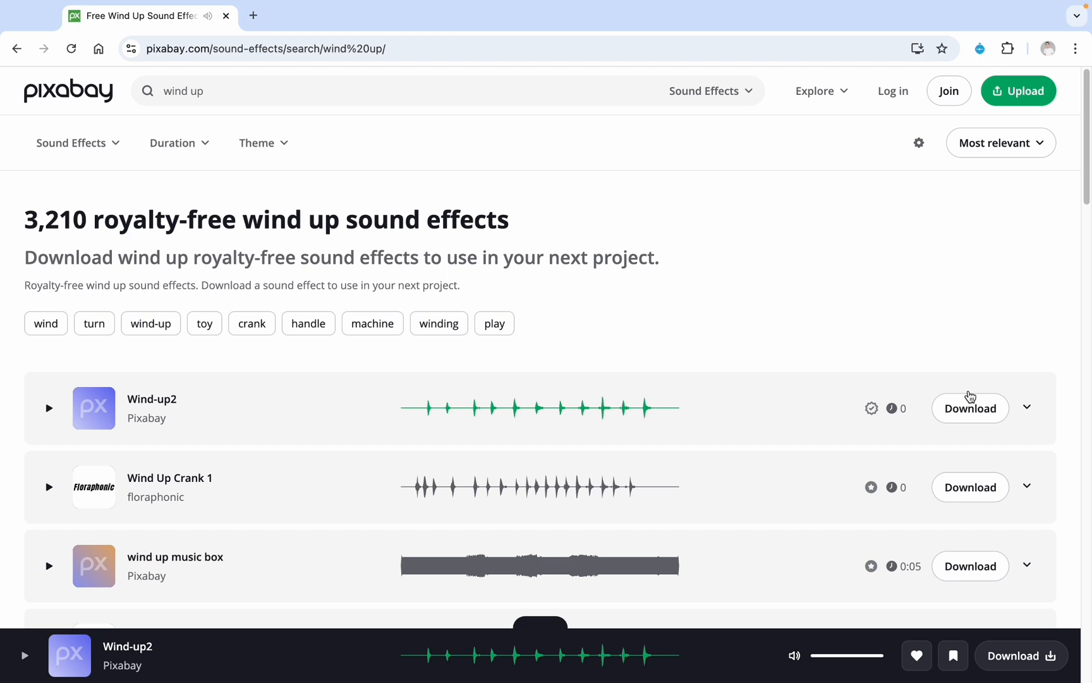
Step: Download the Wind-up2 sound effect from Pixabay after previewing it
left_click(968, 407)
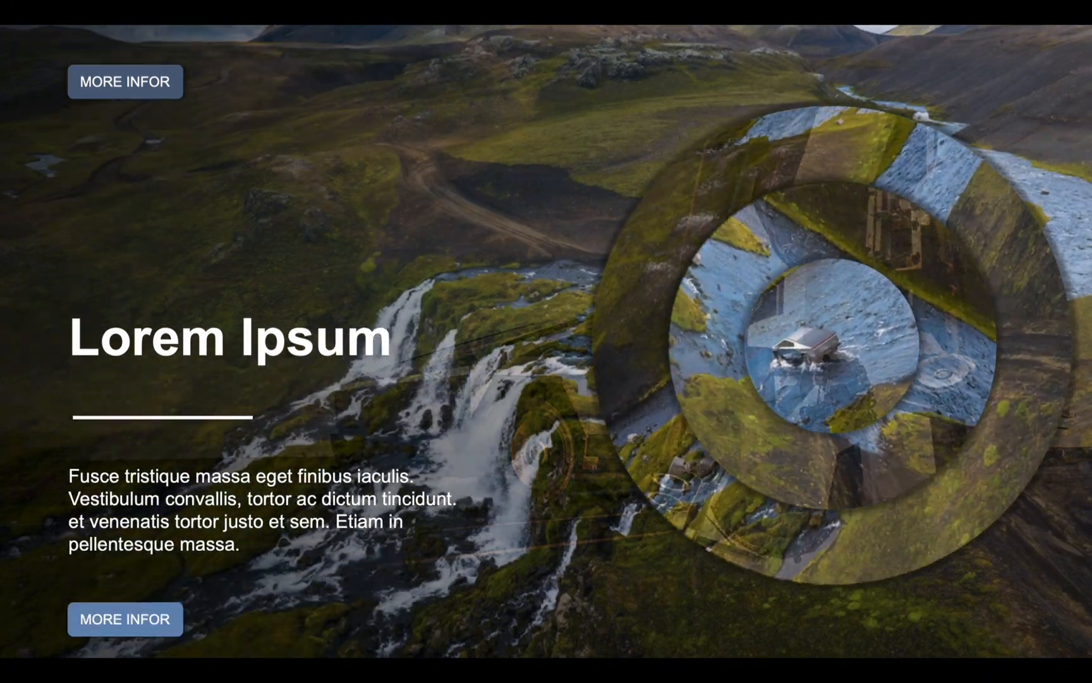
Step: Advance the slideshow to watch the rings rotate and the text slide between slides
scroll("down", 3)
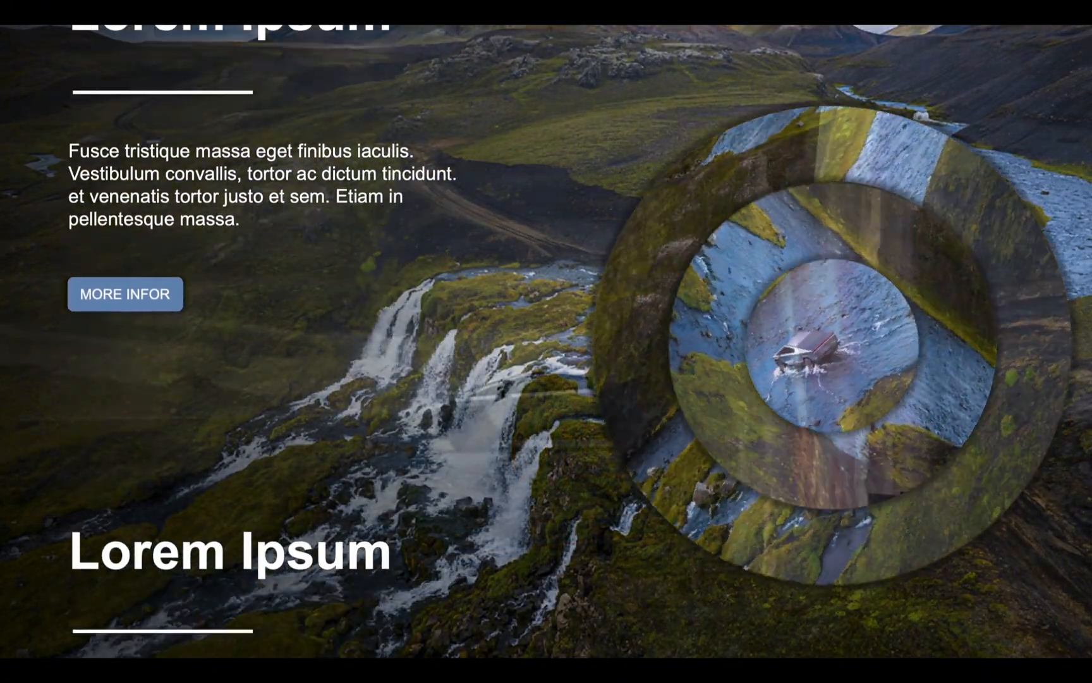